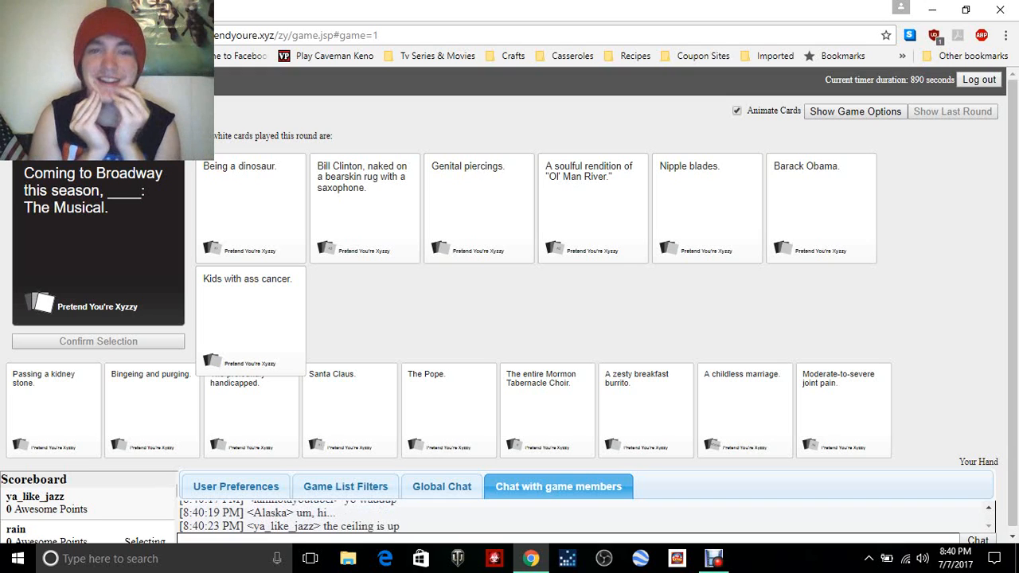
# Pick the winning white card for the Broadway musical prompt as Card Czar.
pyautogui.click(250, 321)
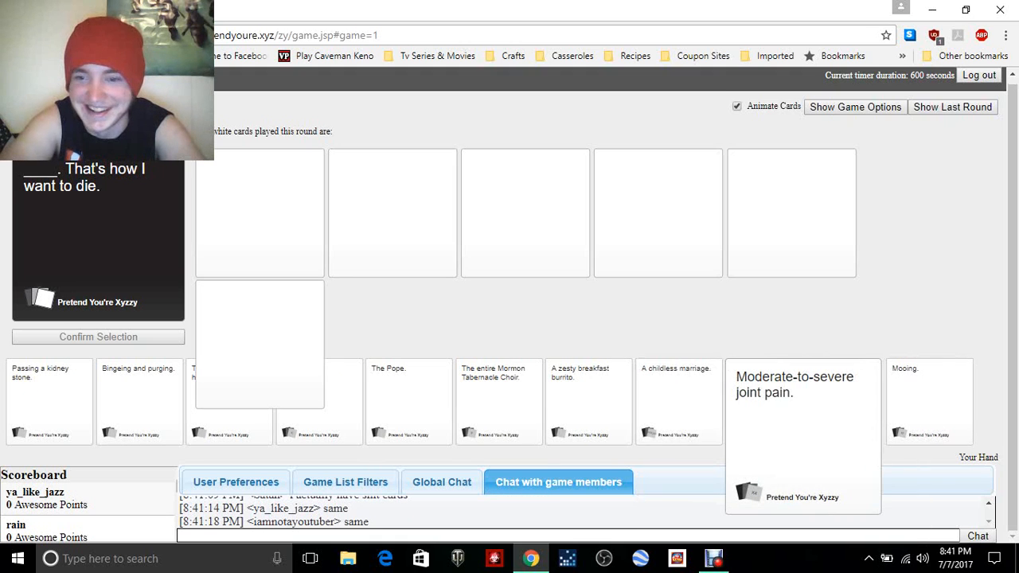
# Play 'A childless marriage.' from the hand and confirm the submission.
pyautogui.click(677, 390)
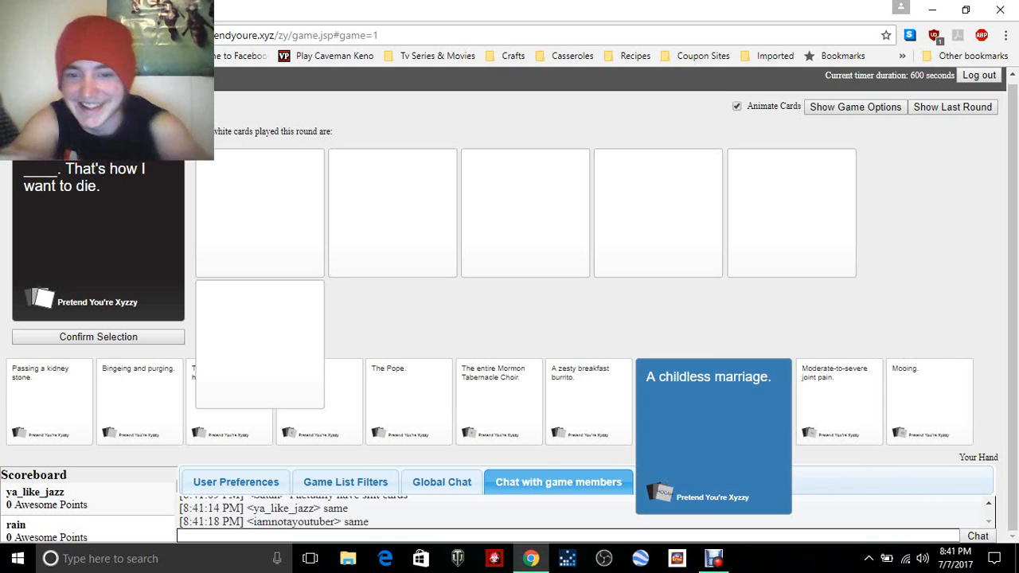
pyautogui.click(678, 402)
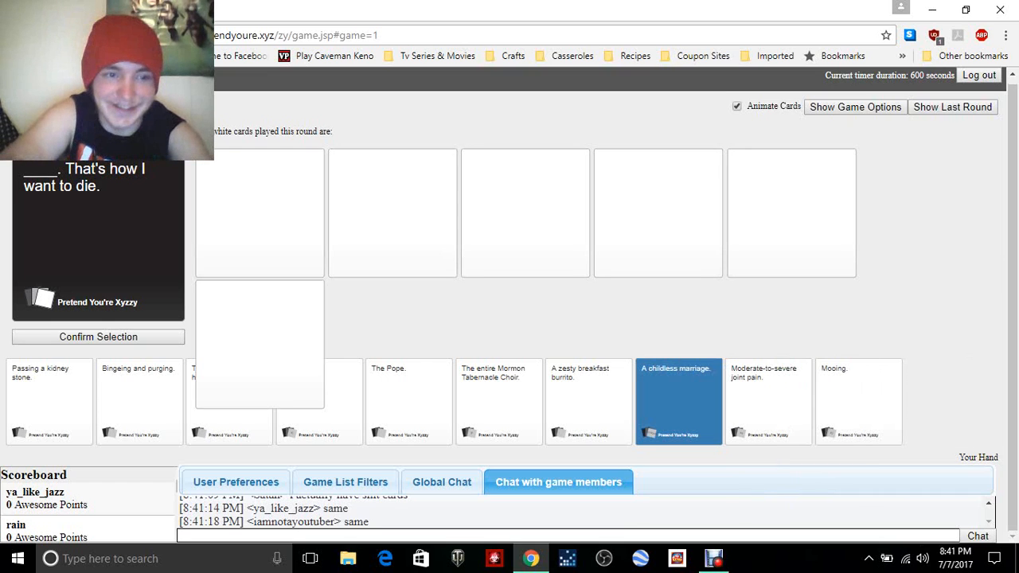
pyautogui.click(678, 401)
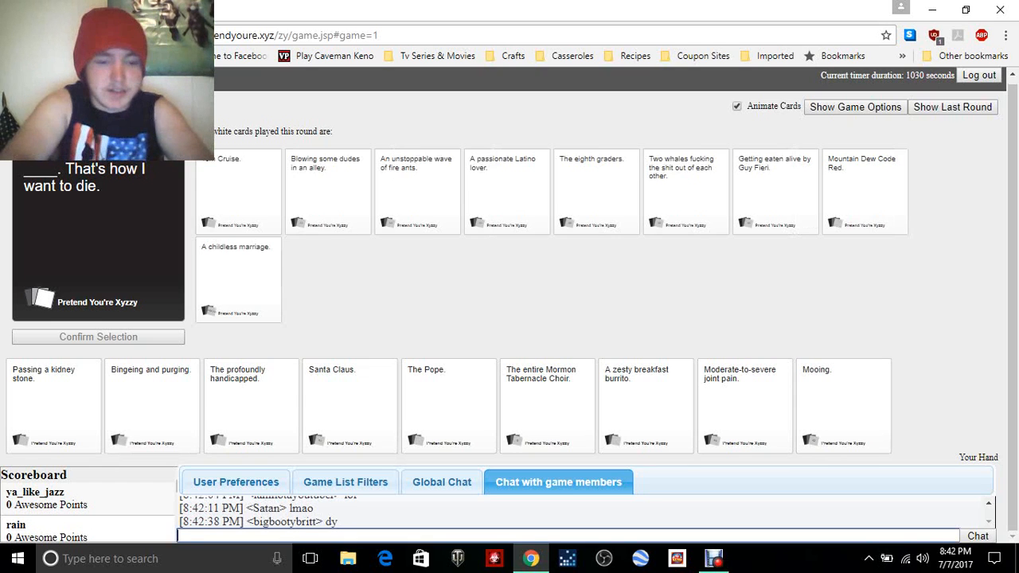
# Send the chat message 'whoevere is the plz' asking the last player to hurry.
pyautogui.write('whoevere')
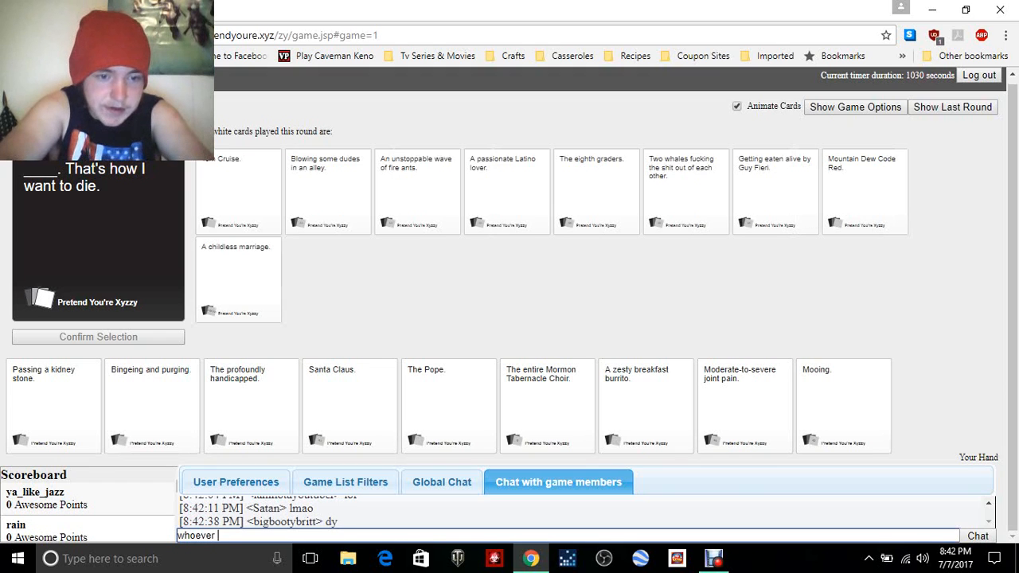
pyautogui.write('is the last persom')
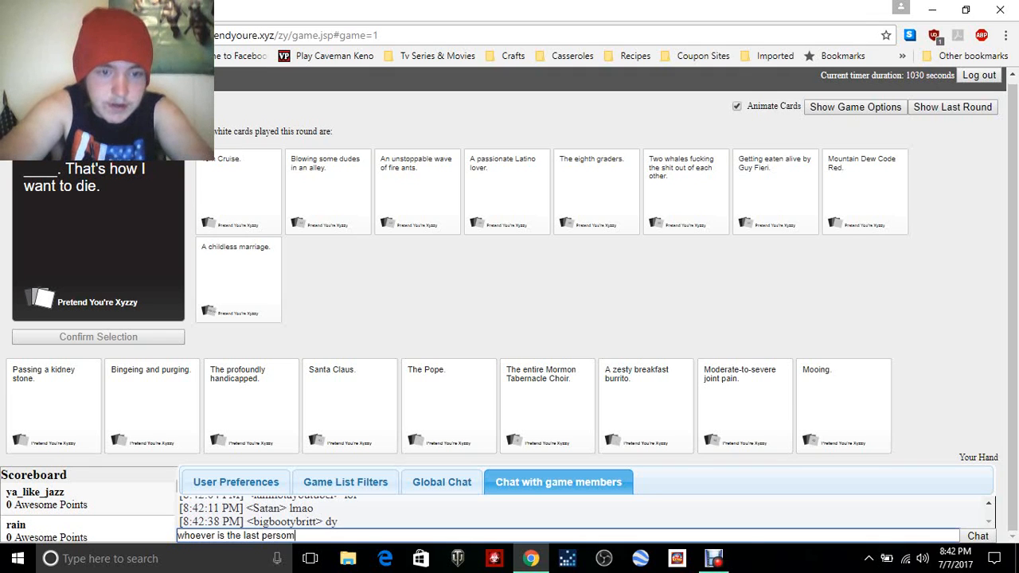
pyautogui.write('p')
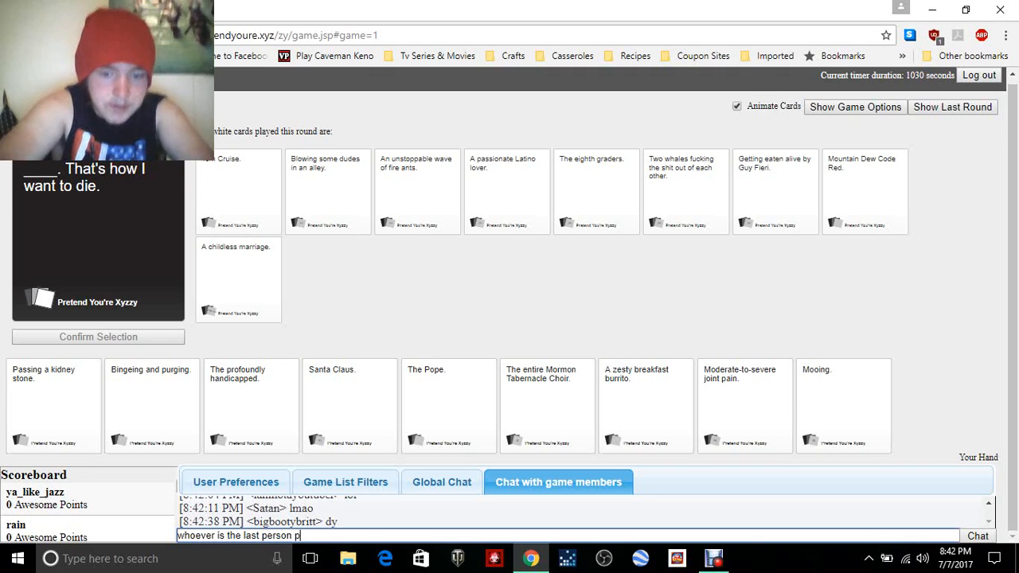
pyautogui.write('lz pic car')
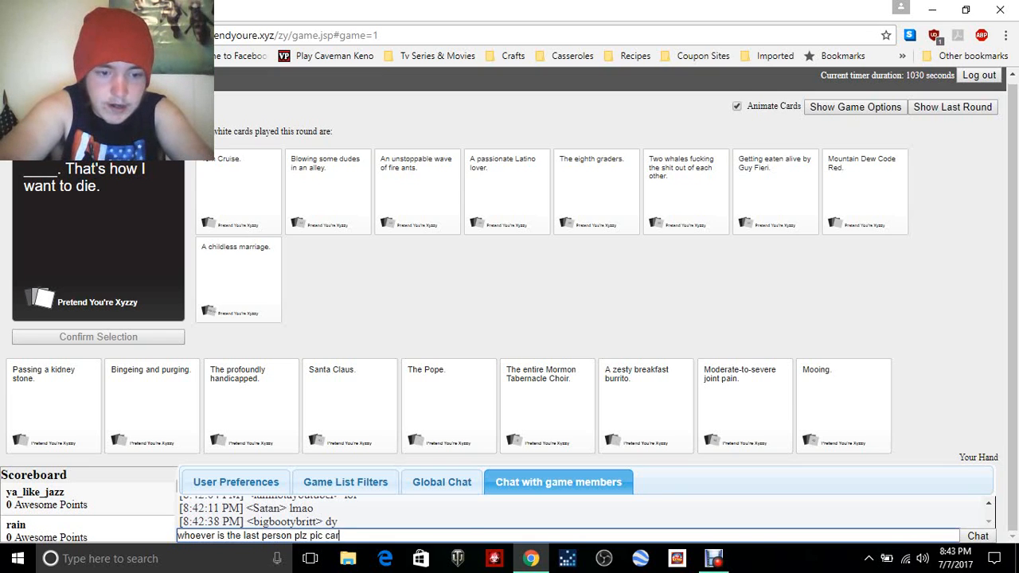
pyautogui.press('enter')
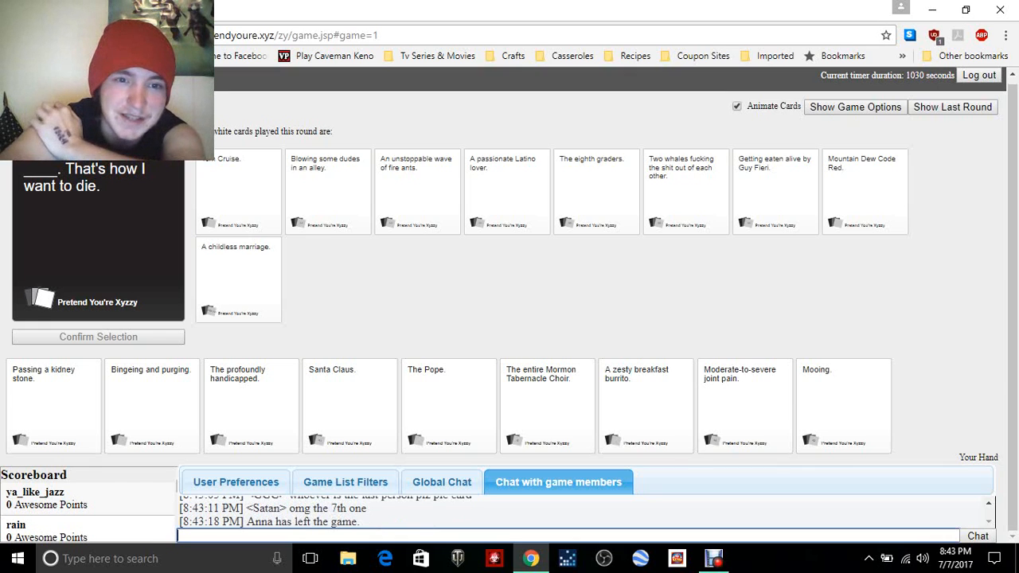
# Wait out judging as the 'Billy Mays here for ____.' round begins with 'Blood farts.' dealt.
pyautogui.click(773, 191)
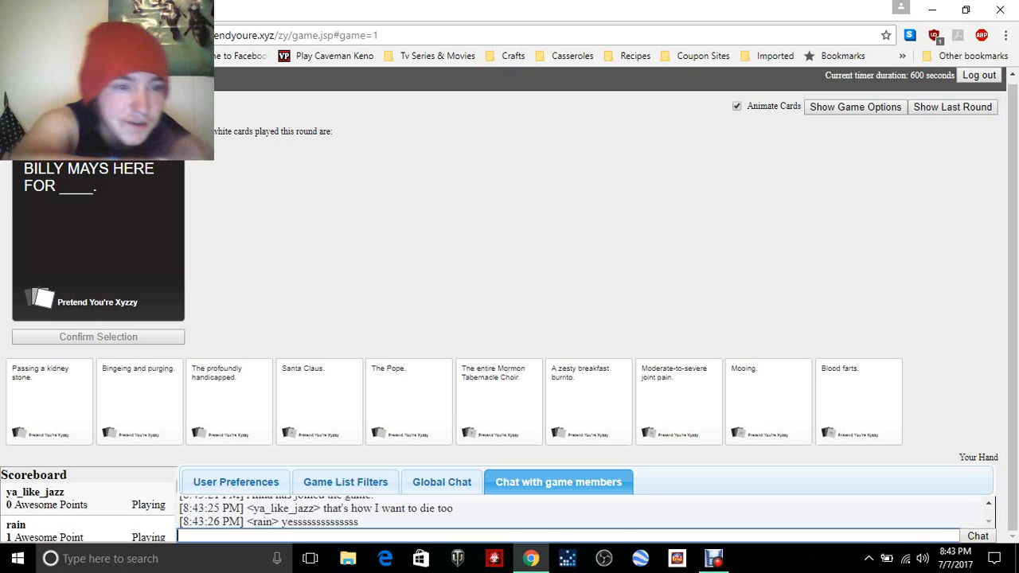
# Wait while seven face-down answers are submitted to the Billy Mays prompt.
pyautogui.click(49, 401)
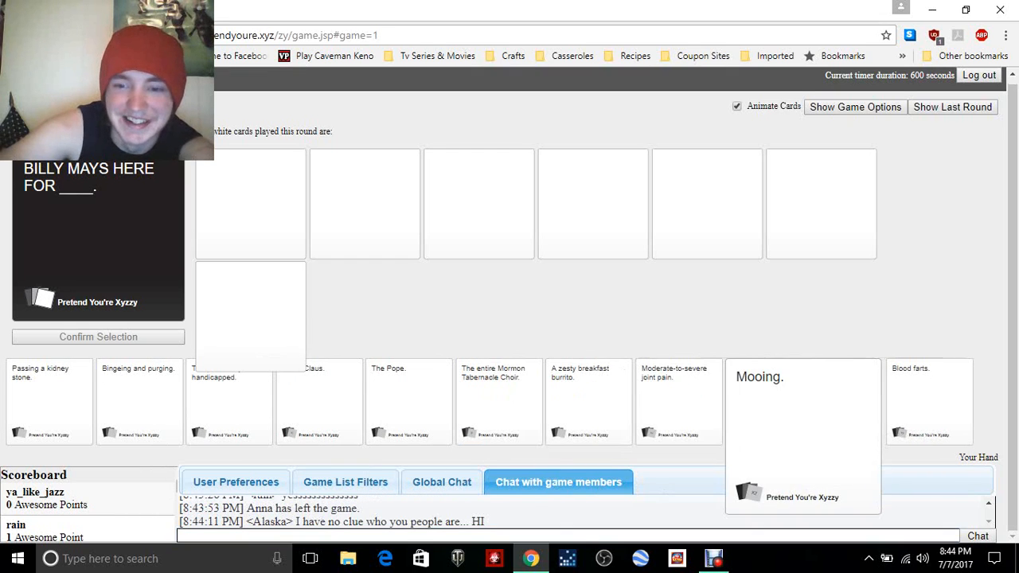
# Wait as the eight Billy Mays answers, including 'Mooing.', flip face-up for judging.
pyautogui.click(767, 401)
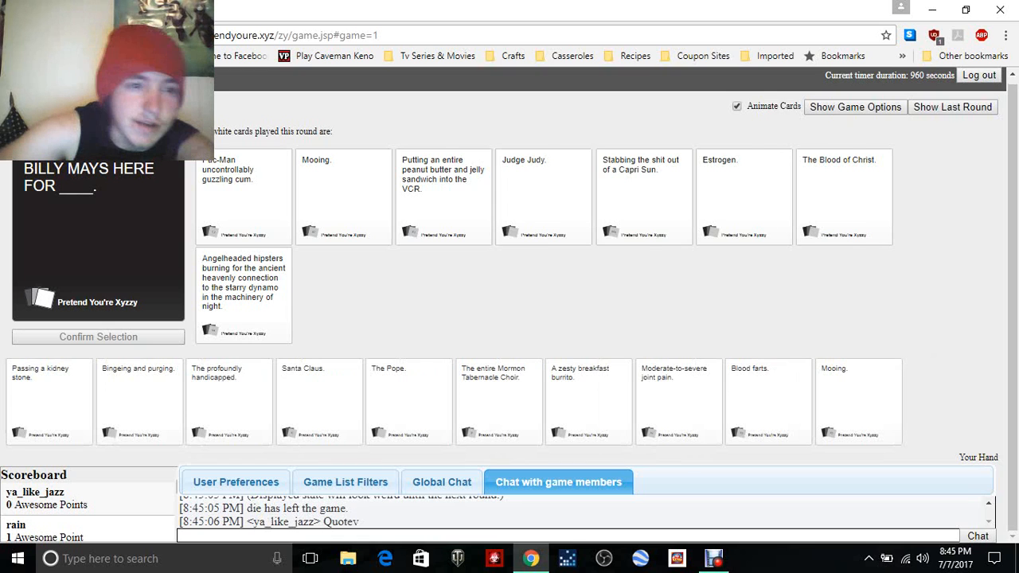
# Wait through the Billy Mays judging as the Bob Ross 'The Joy of ____' round starts.
pyautogui.click(543, 197)
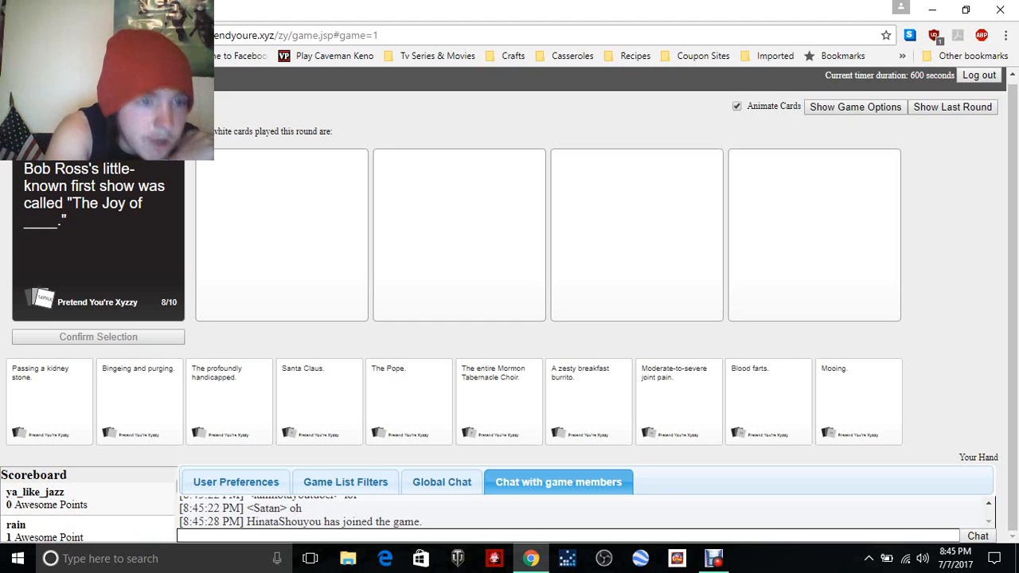
# Submit 'Passing a kidney stone.' for the Bob Ross prompt and pick the round's winner.
pyautogui.click(49, 401)
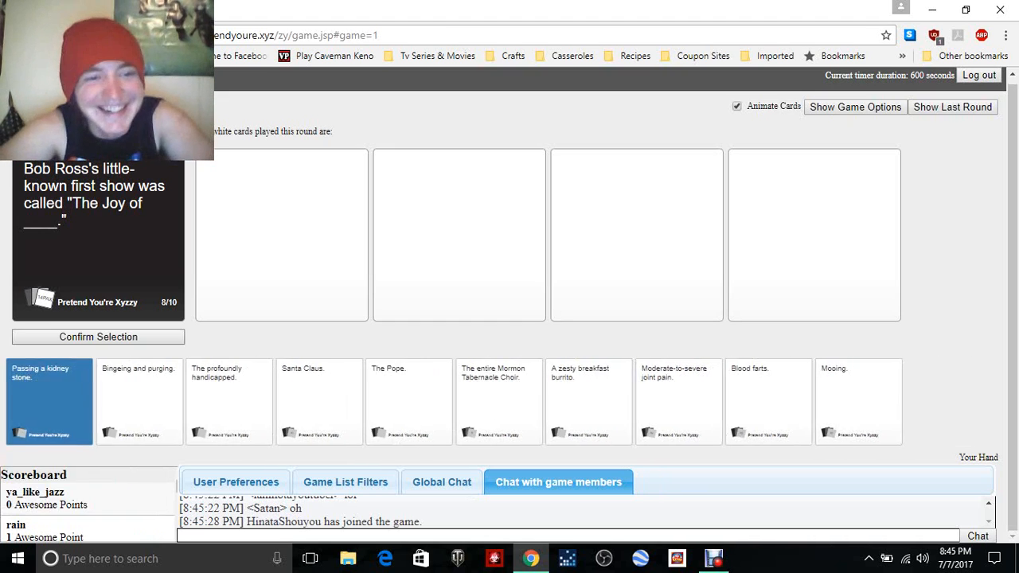
pyautogui.click(50, 401)
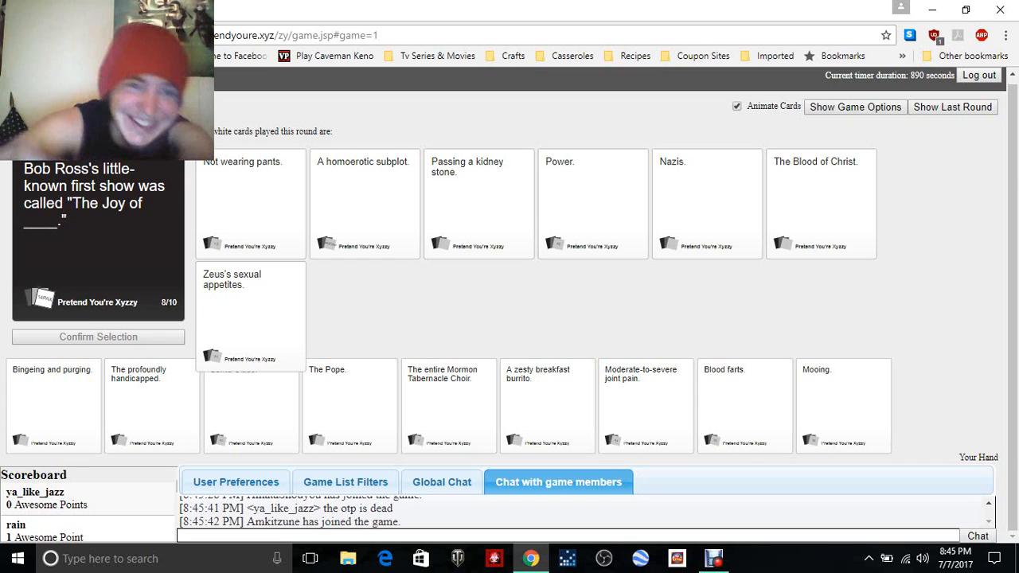
pyautogui.click(252, 204)
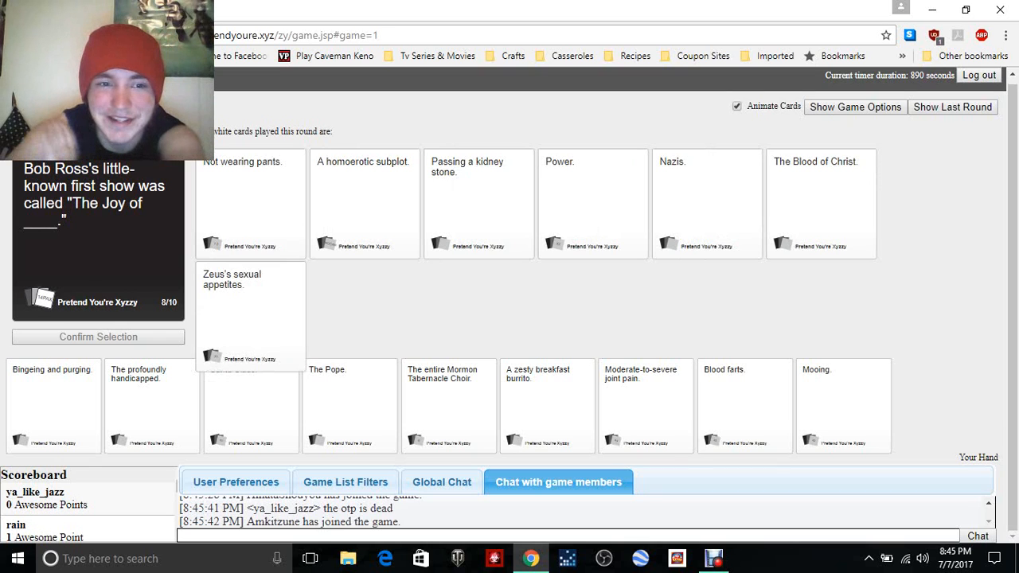
pyautogui.click(707, 204)
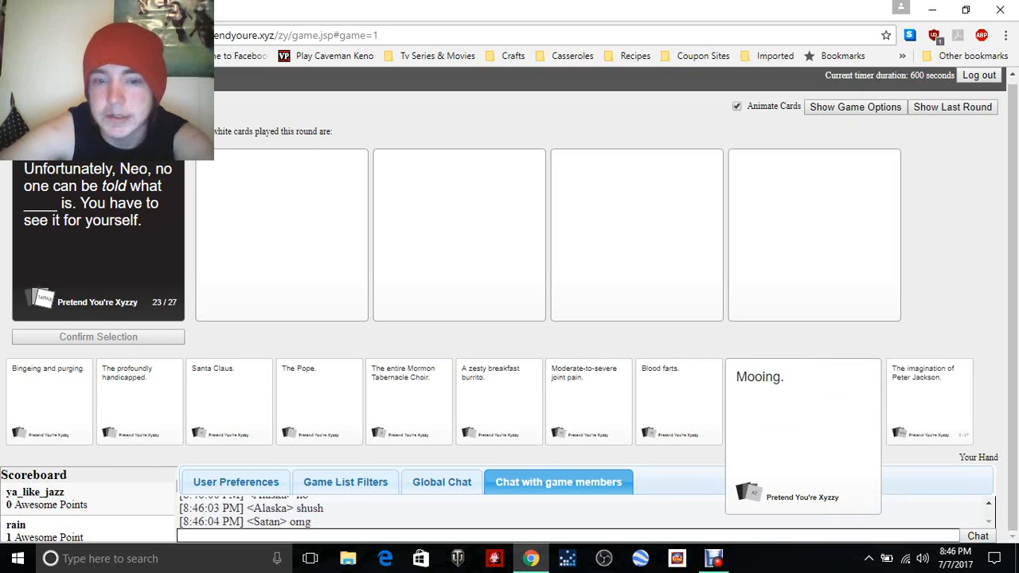
# Play 'The entire Mormon Tabernacle Choir.' as the answer to the Neo prompt.
pyautogui.click(678, 401)
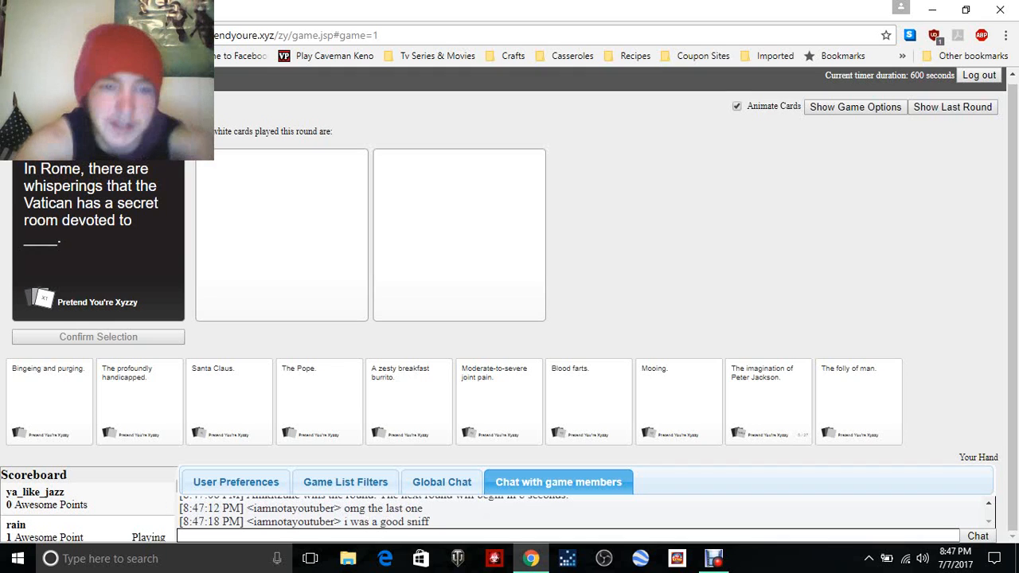
# Play 'The Pope.' for the Vatican secret room prompt and focus the chat box.
pyautogui.click(319, 401)
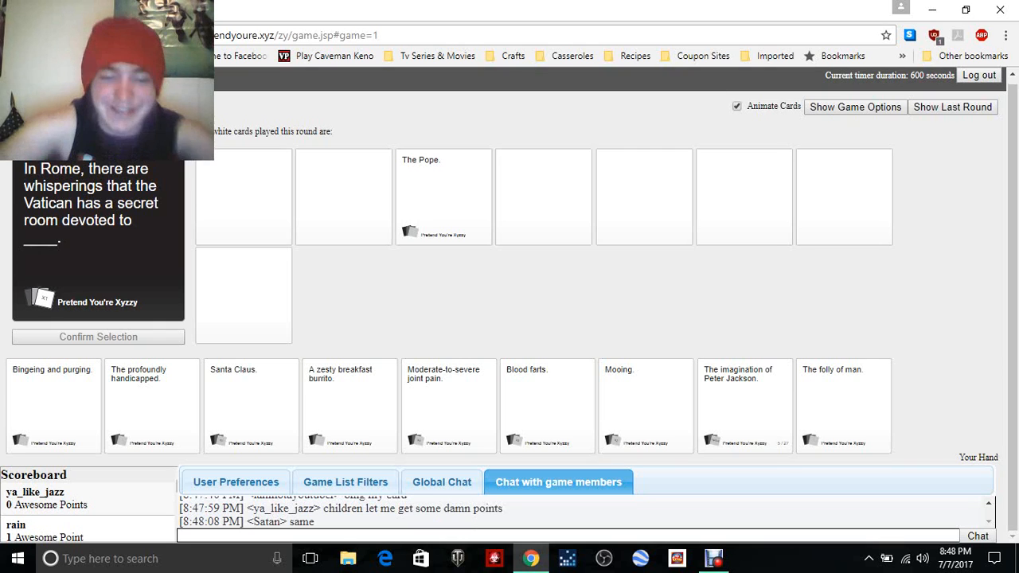
pyautogui.click(52, 406)
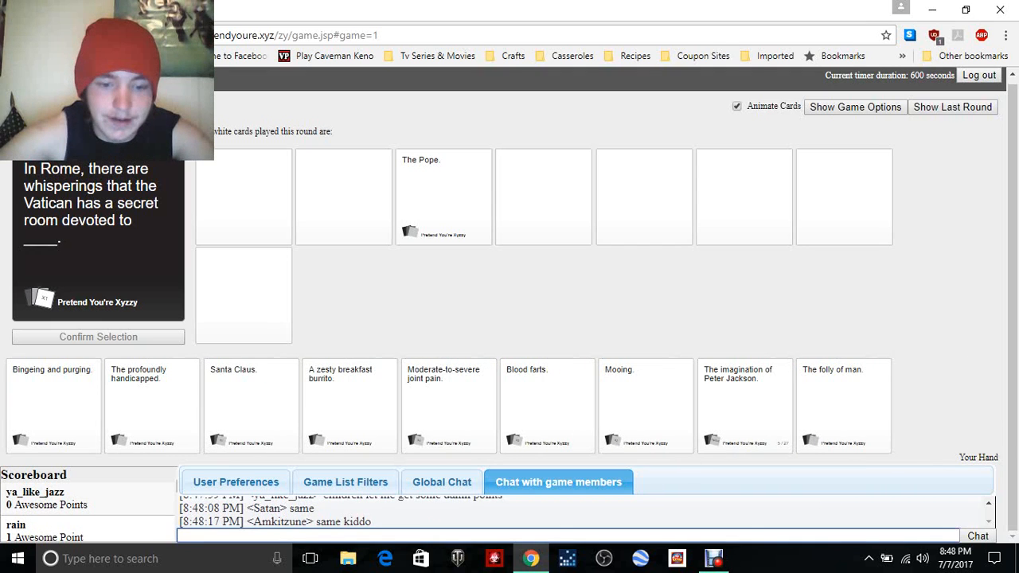
# Send a chat reply about 'no bar' being good, then start a message saying you like Ste's answer.
pyautogui.write('no barry im')
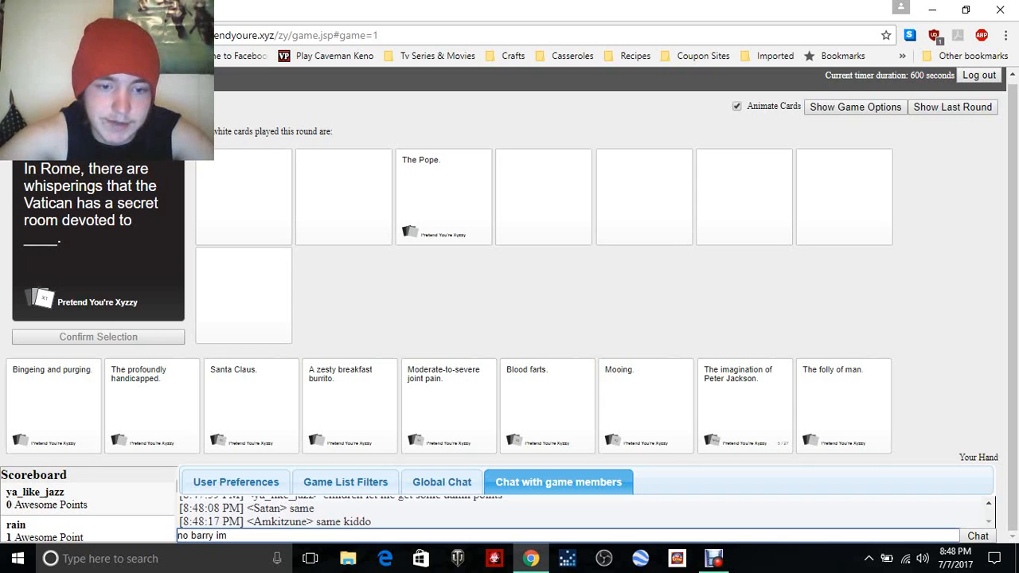
pyautogui.write('good')
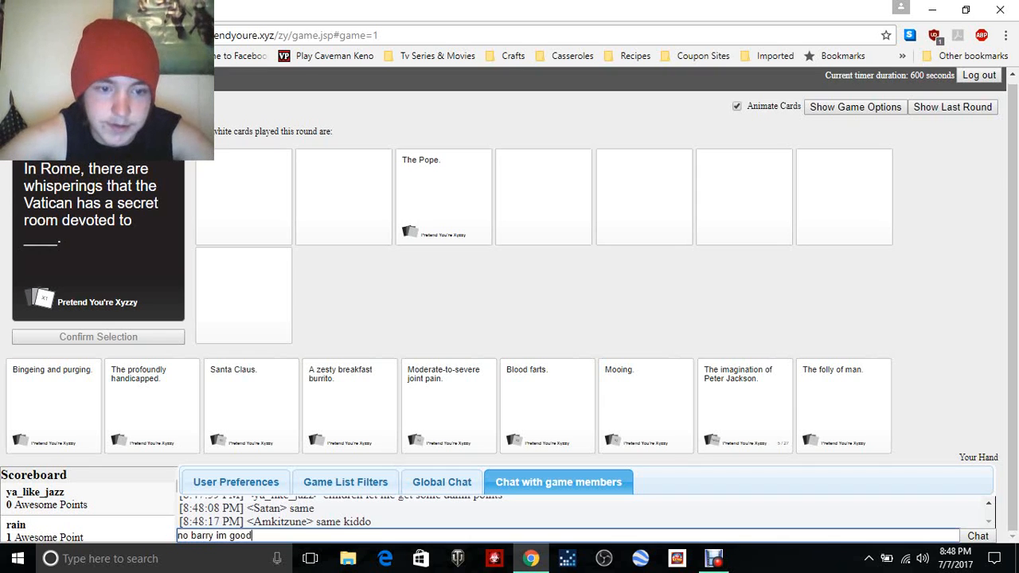
pyautogui.press('enter')
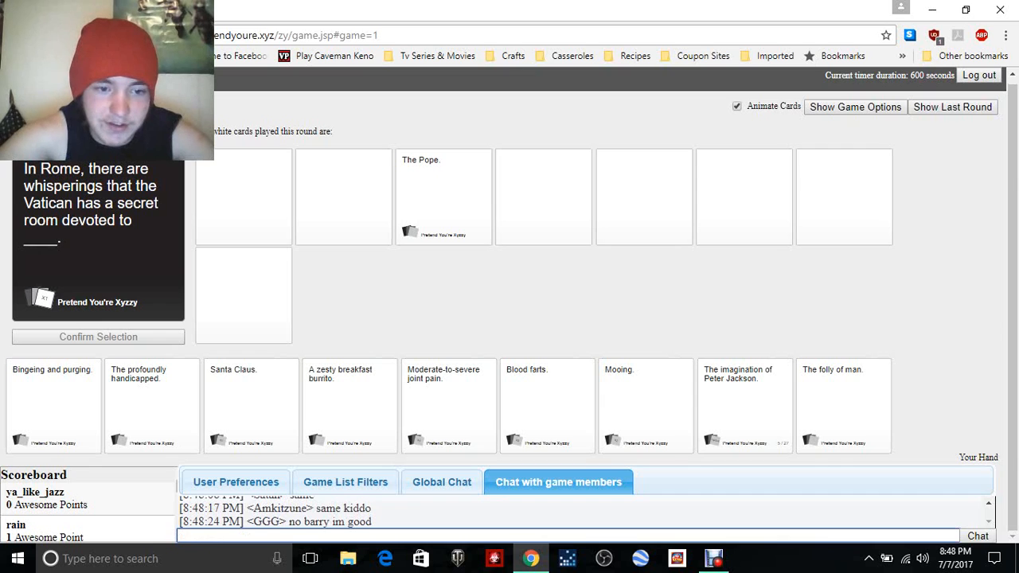
pyautogui.write('i like s')
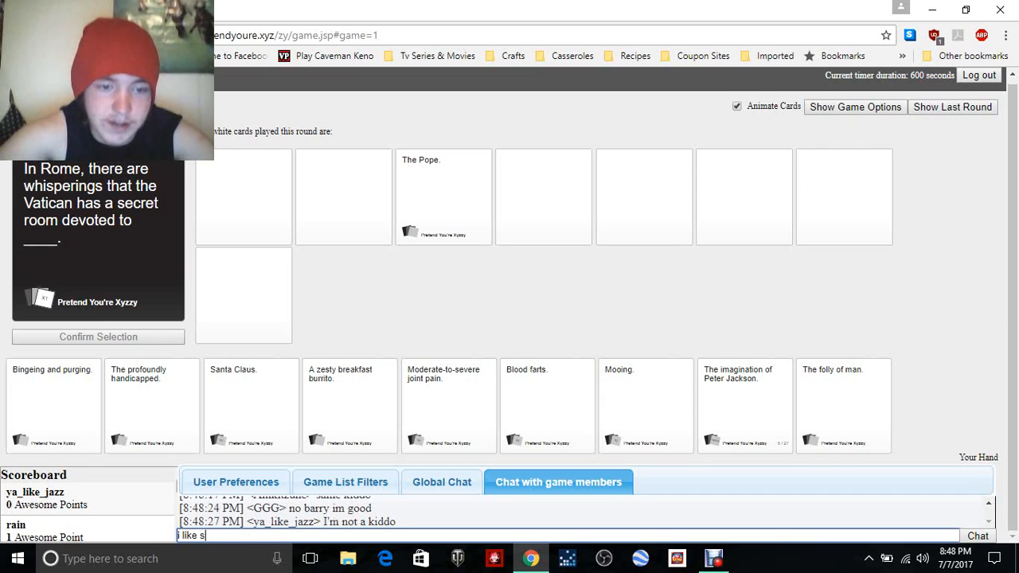
pyautogui.write('te')
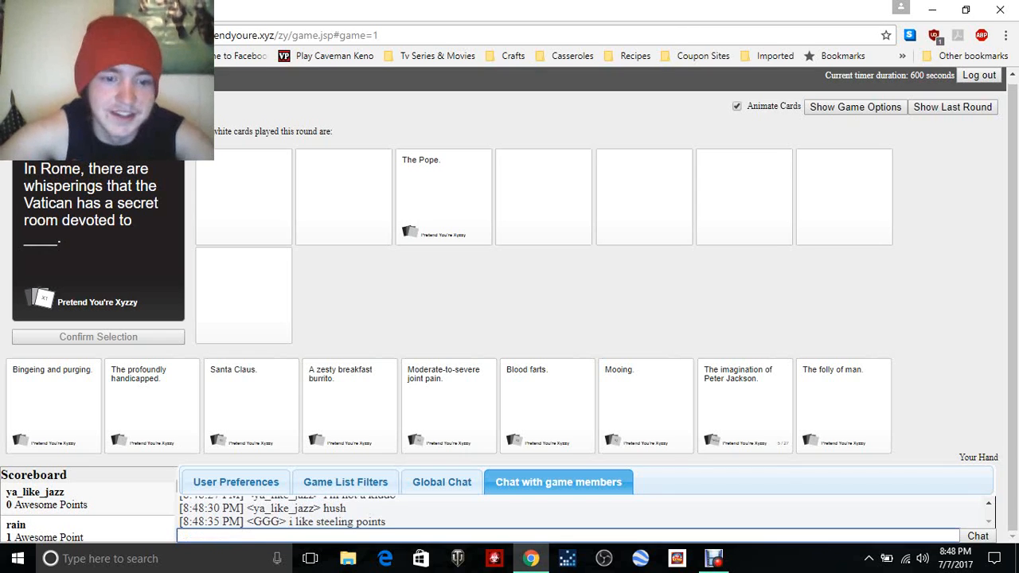
# Post further joking chat replies ('lol', 'thank', 'hey') to the players as answers arrive.
pyautogui.write('lol j')
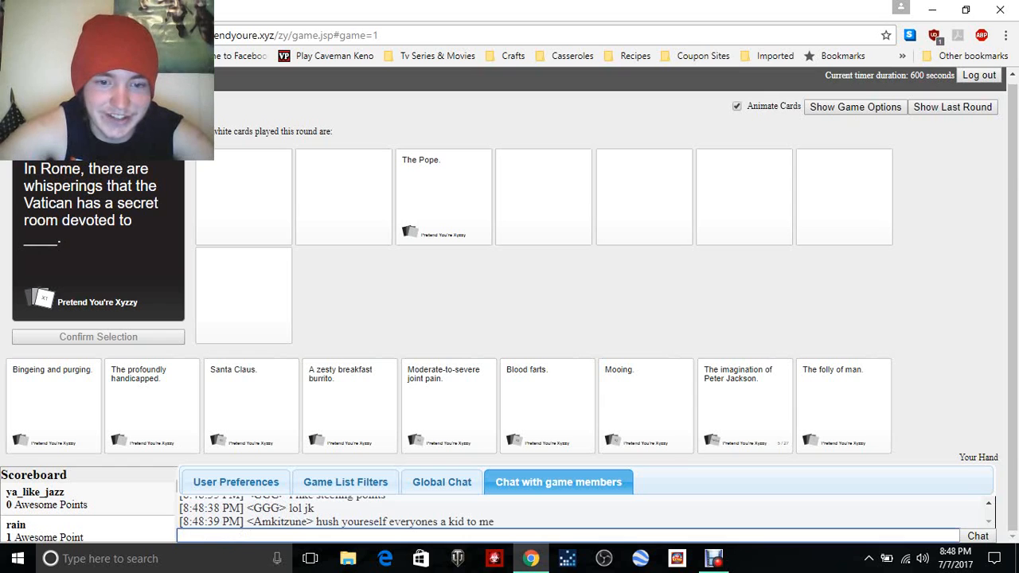
pyautogui.write('n')
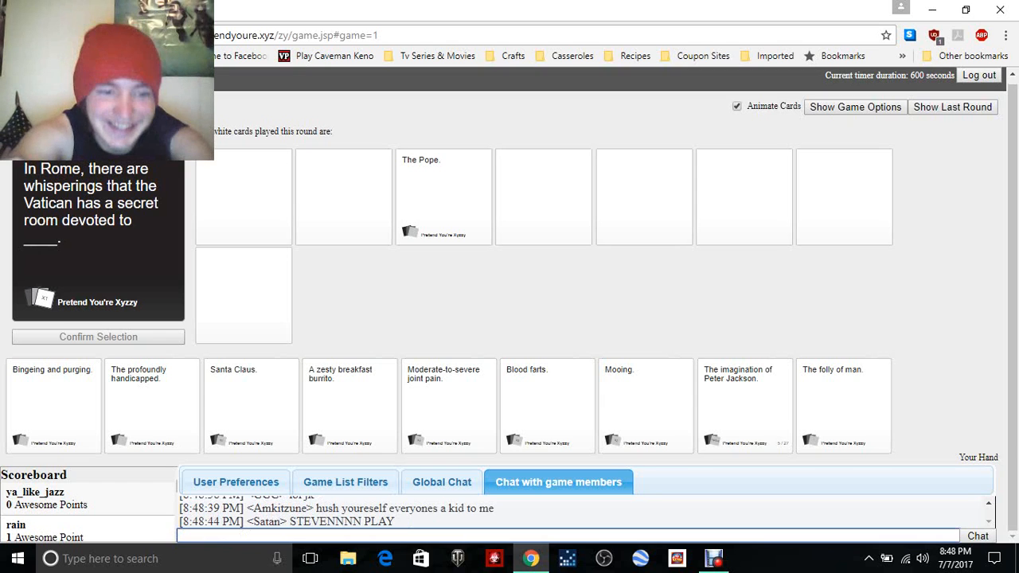
pyautogui.write('thsts')
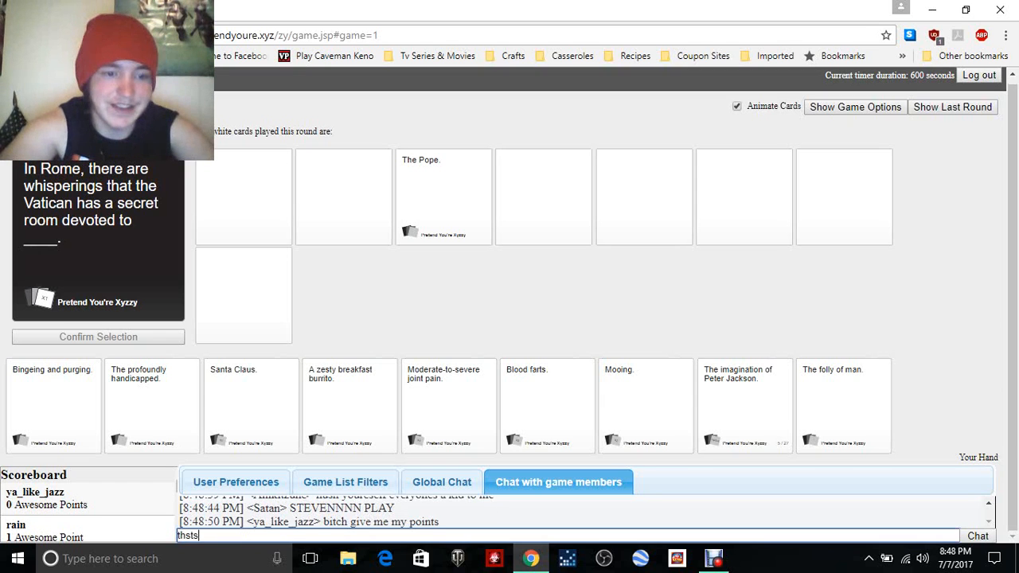
pyautogui.write('thank')
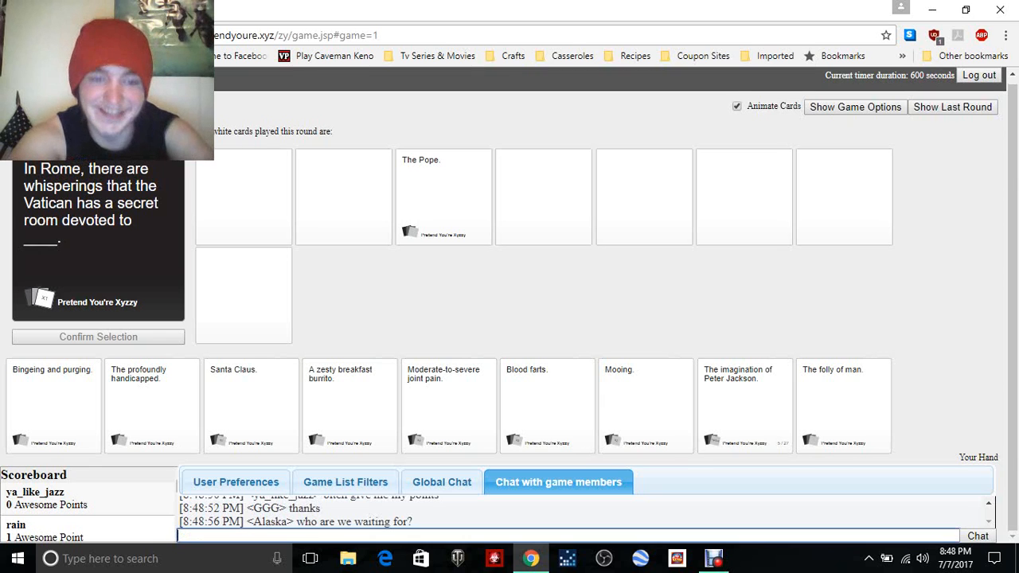
pyautogui.write('ste')
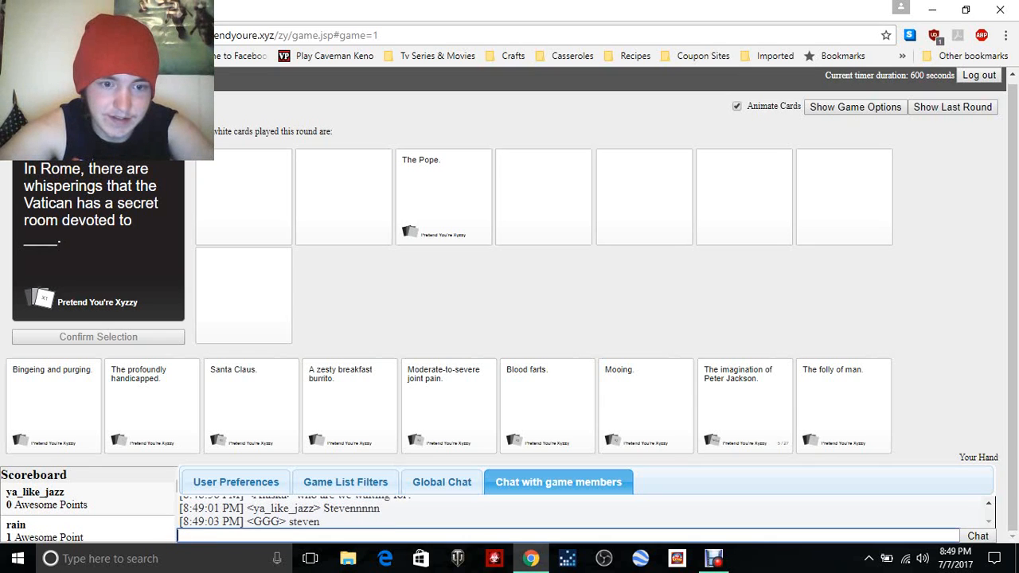
pyautogui.write('hey')
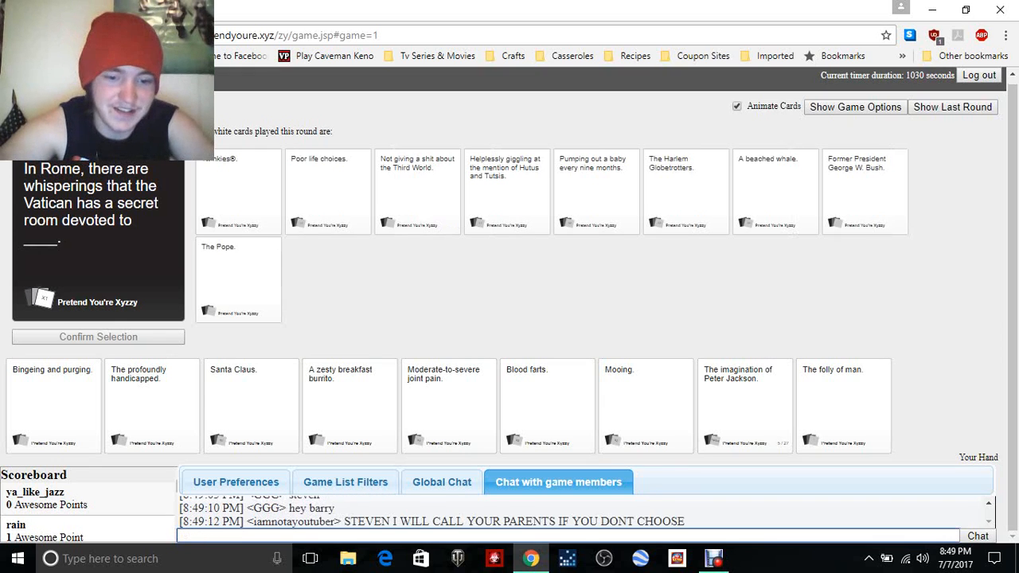
# Tell game members in chat that your own card was good, then add 'not really'.
pyautogui.write('do u')
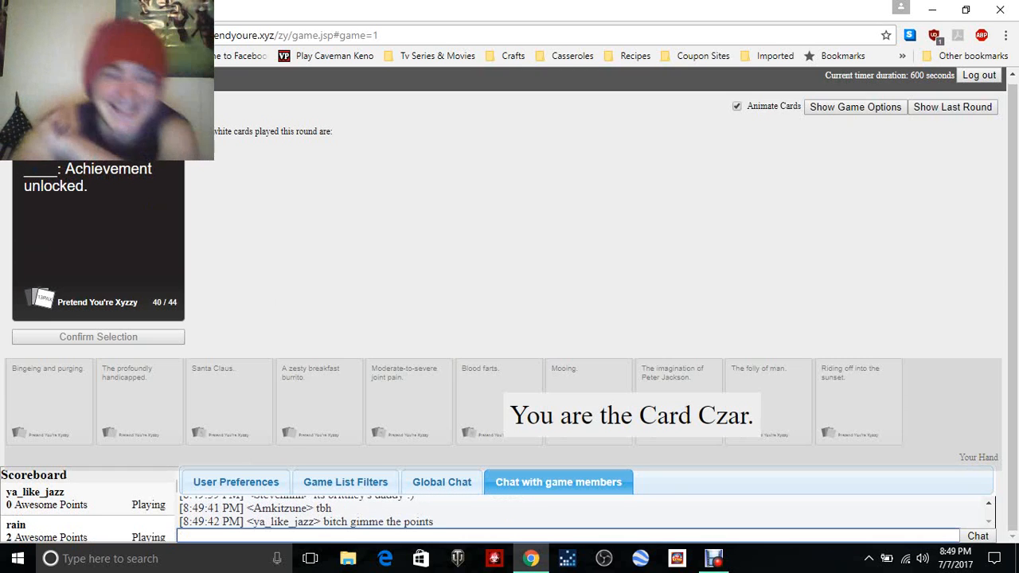
pyautogui.write('mine wa')
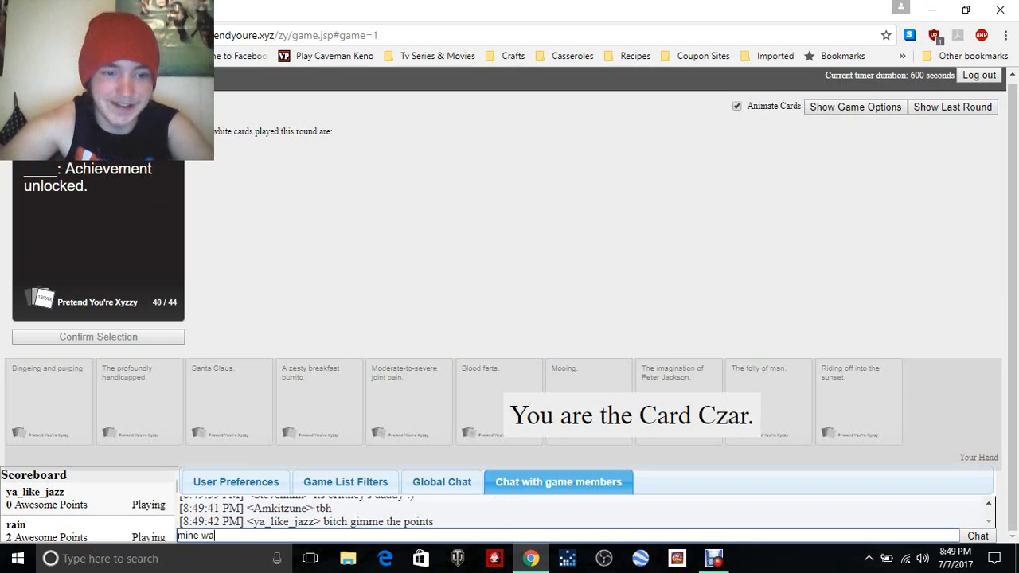
pyautogui.press('enter')
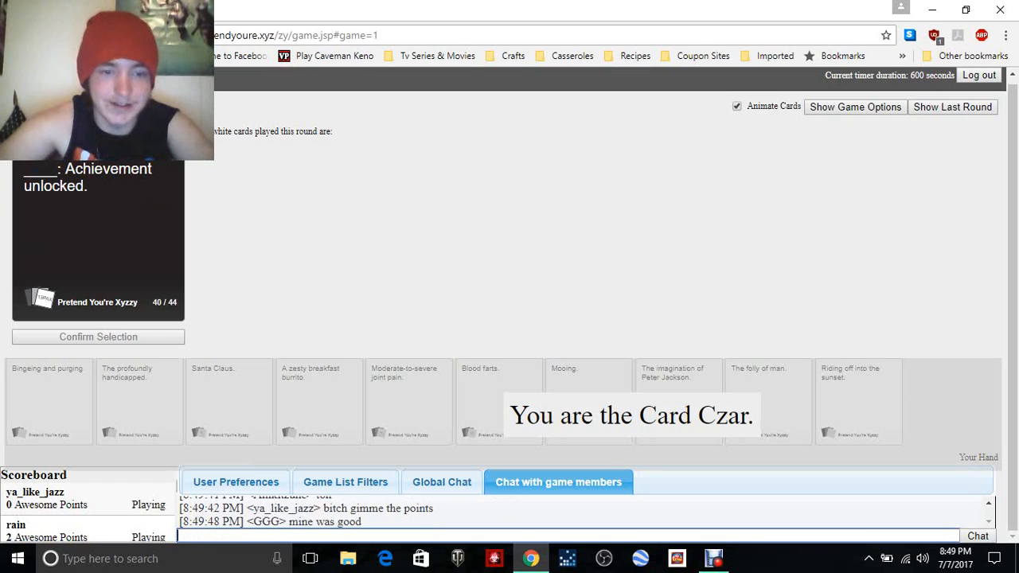
pyautogui.write('not')
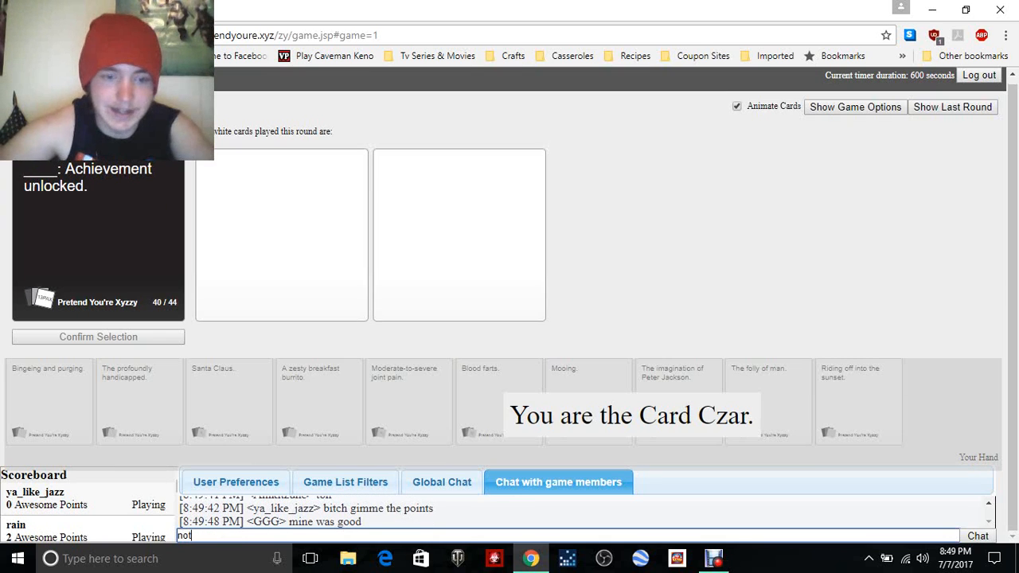
pyautogui.write('reallu')
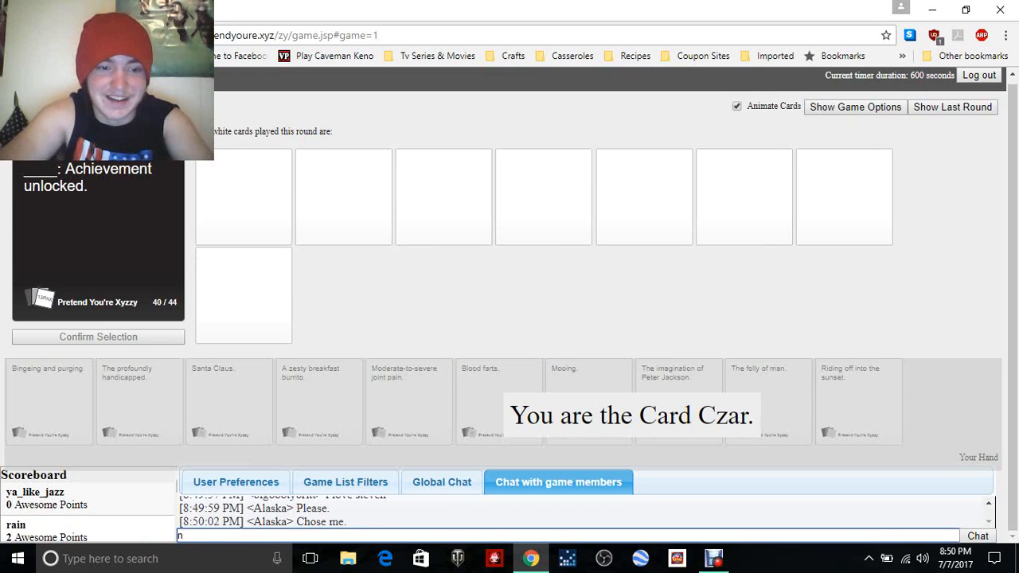
# Draft a chat reply beginning 'ah fam' without sending it yet.
pyautogui.write('ah fa')
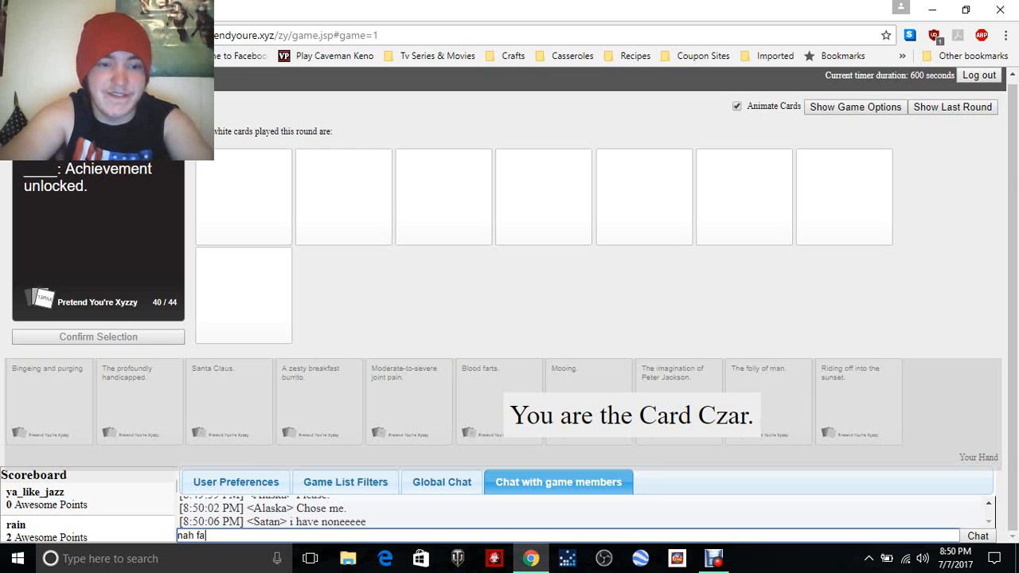
pyautogui.write('msquad only')
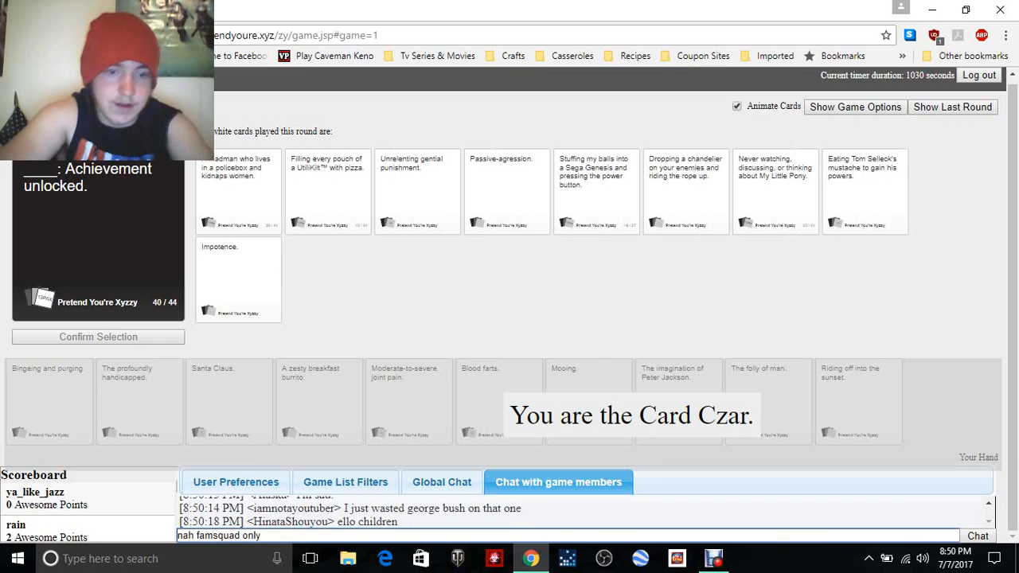
# Continue the chat message, adding 'thr' and 'dank' during judging.
pyautogui.write('thr')
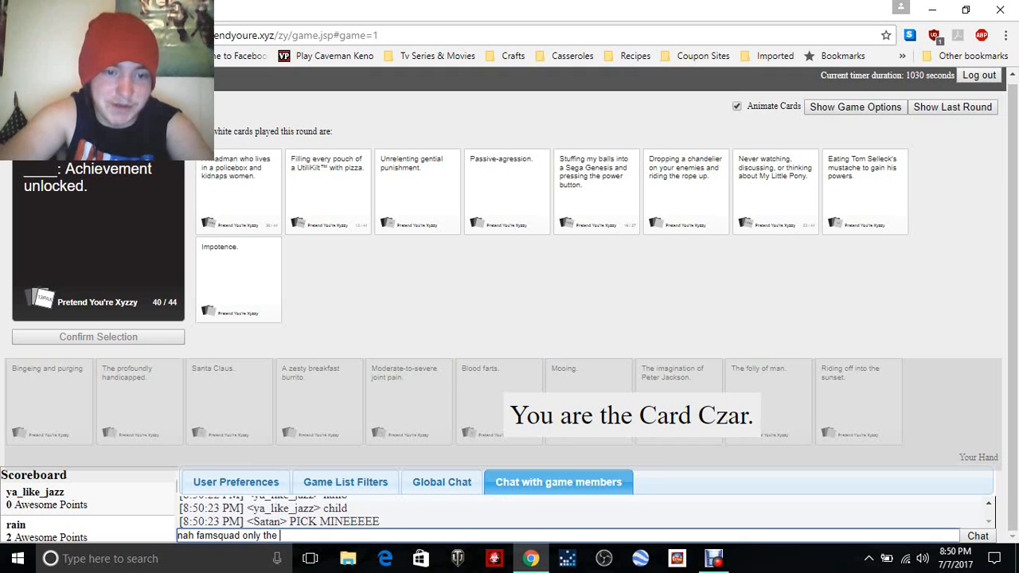
pyautogui.write('dank')
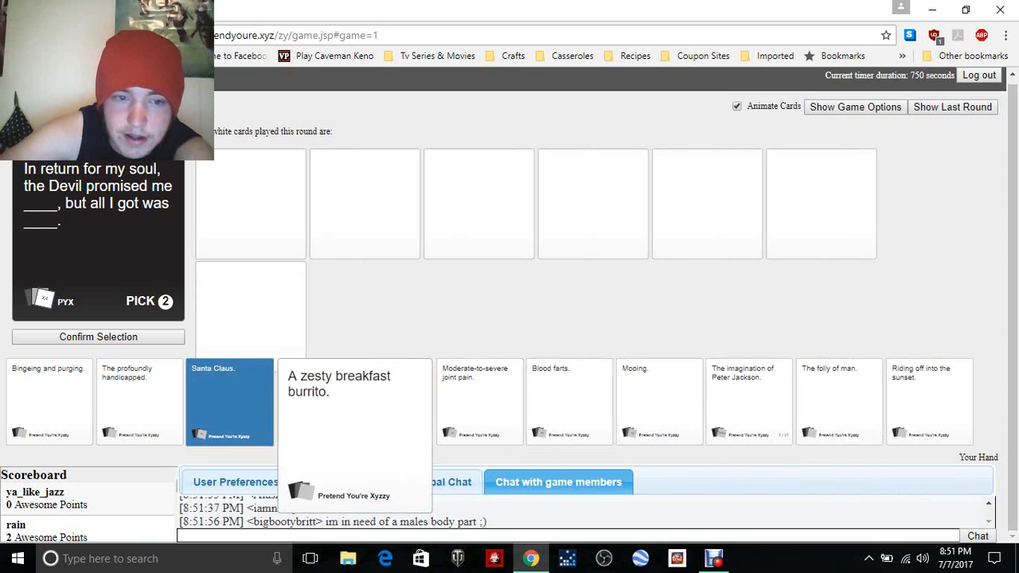
# Submit 'A zesty breakfast burrito' as the second Pick 2 answer alongside Santa Claus.
pyautogui.click(353, 430)
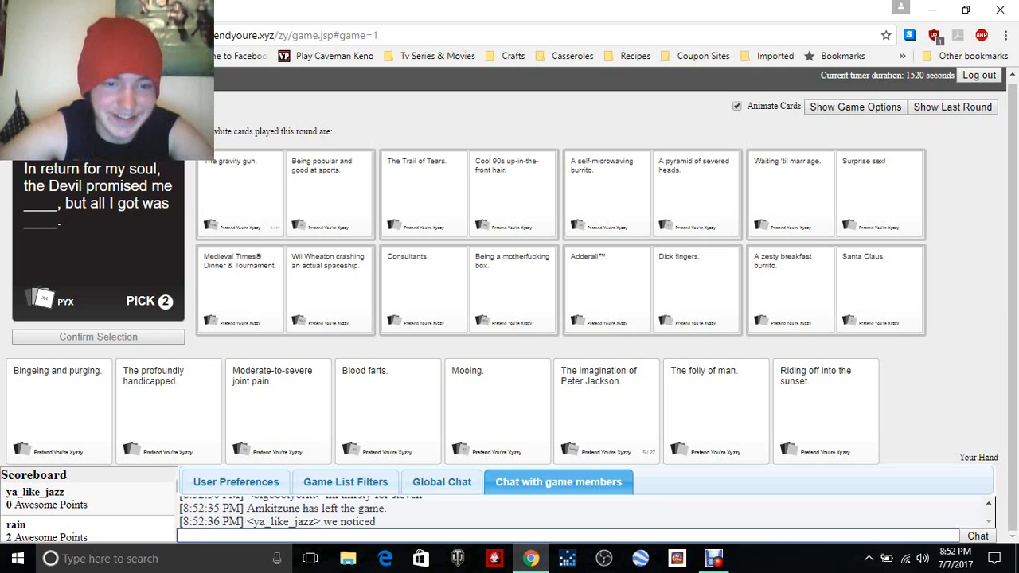
# Send chat messages asking 'why th...' and a 'but bitch' follow-up as the winning pair is announced.
pyautogui.write('why th')
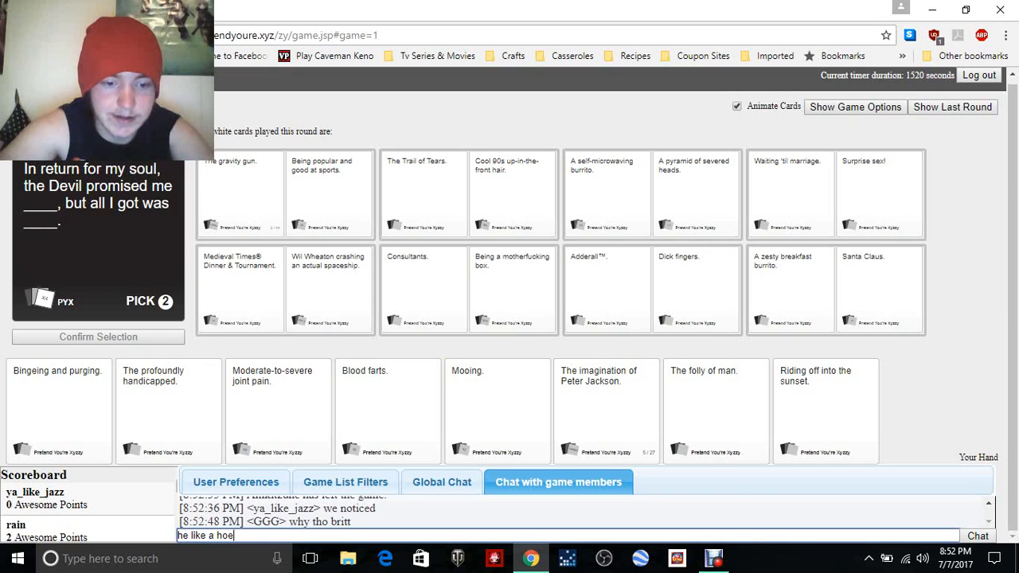
pyautogui.press('enter')
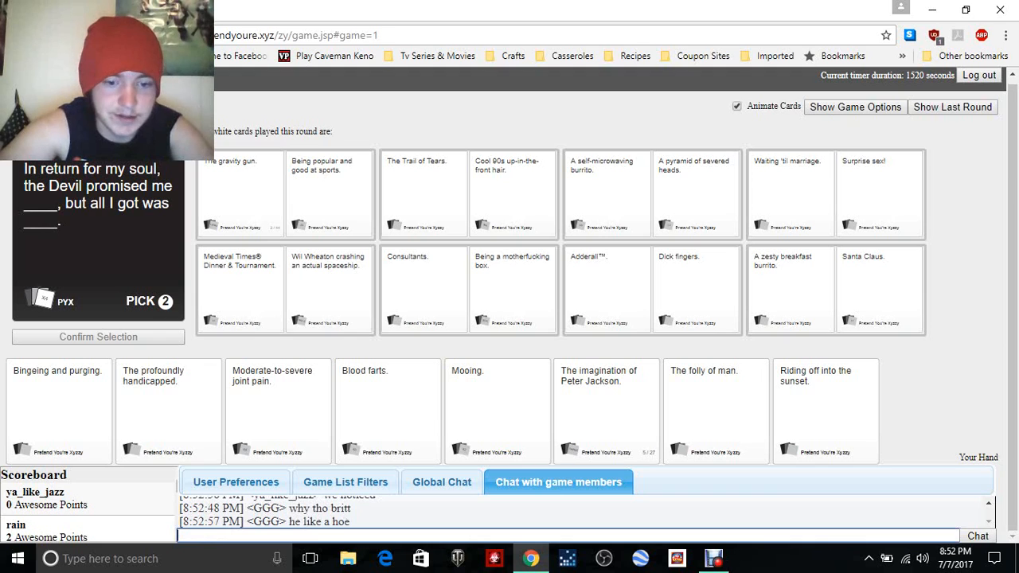
pyautogui.write('but b')
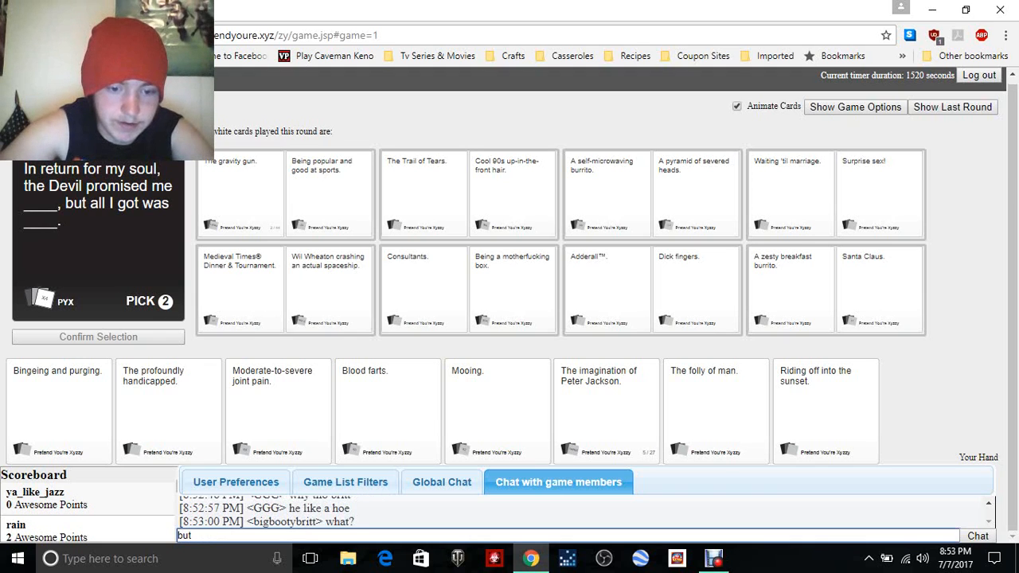
pyautogui.write('bitches love sticks right')
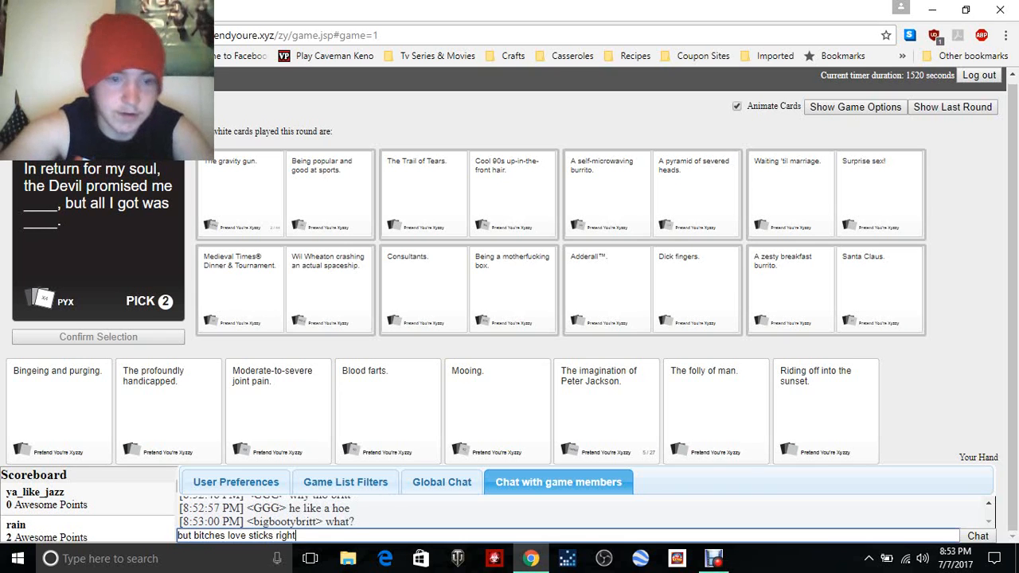
pyautogui.press('enter')
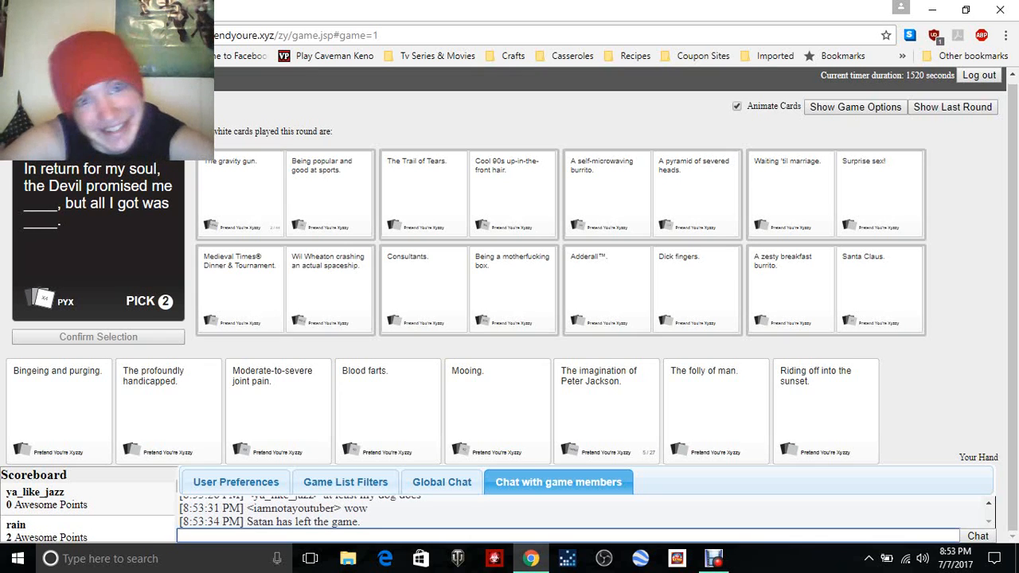
pyautogui.click(608, 194)
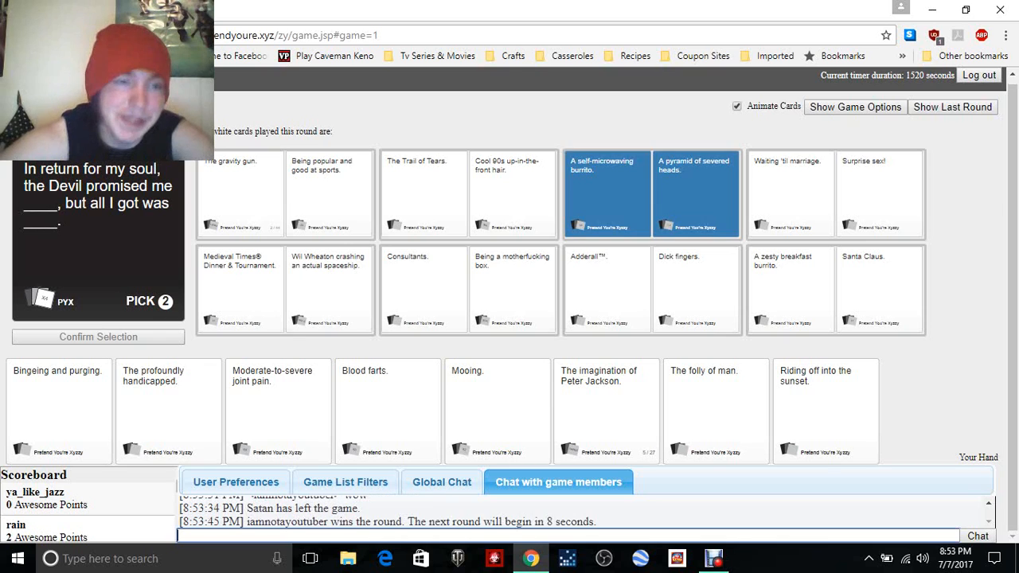